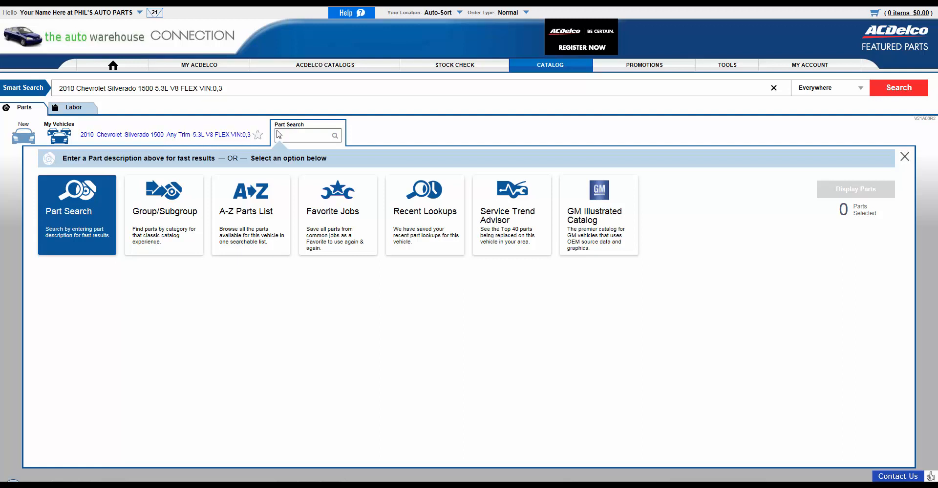
Search part types for capacity and display Crankcase Capacity-qt specs: 6 quarts with filter
type("v")
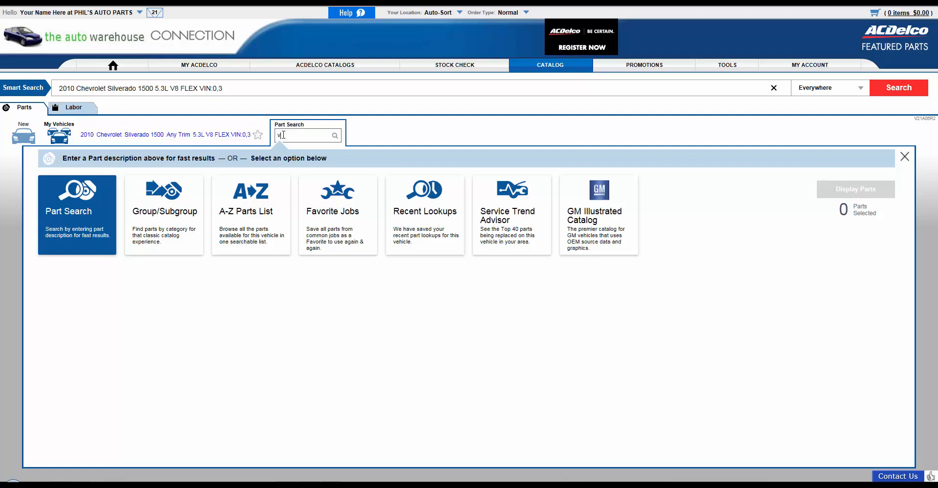
type("iscosit")
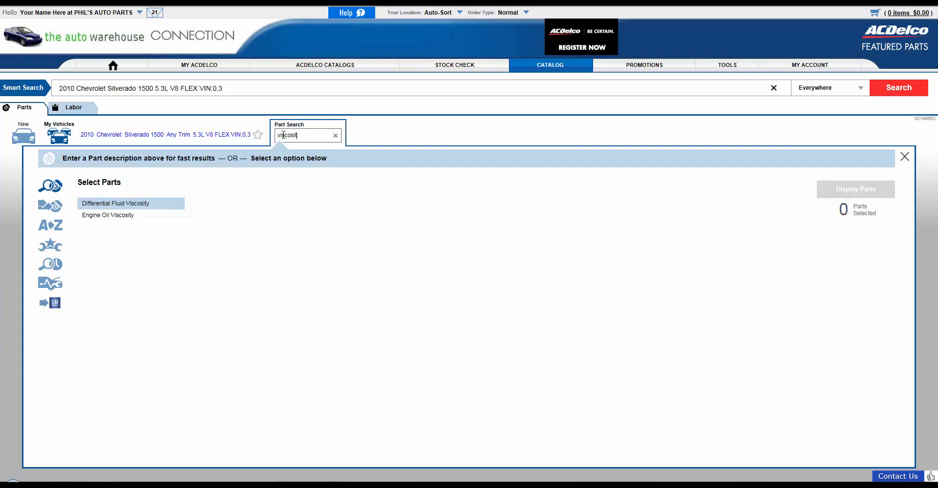
type("caba")
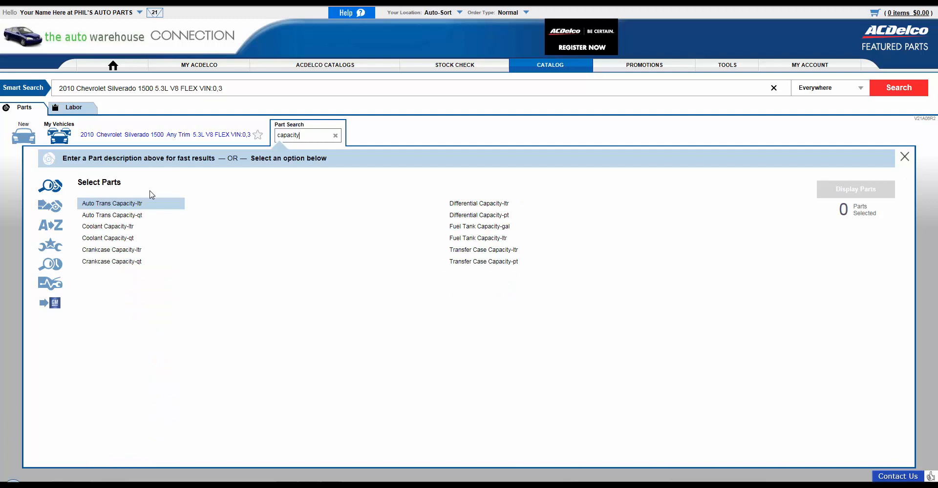
left_click(111, 262)
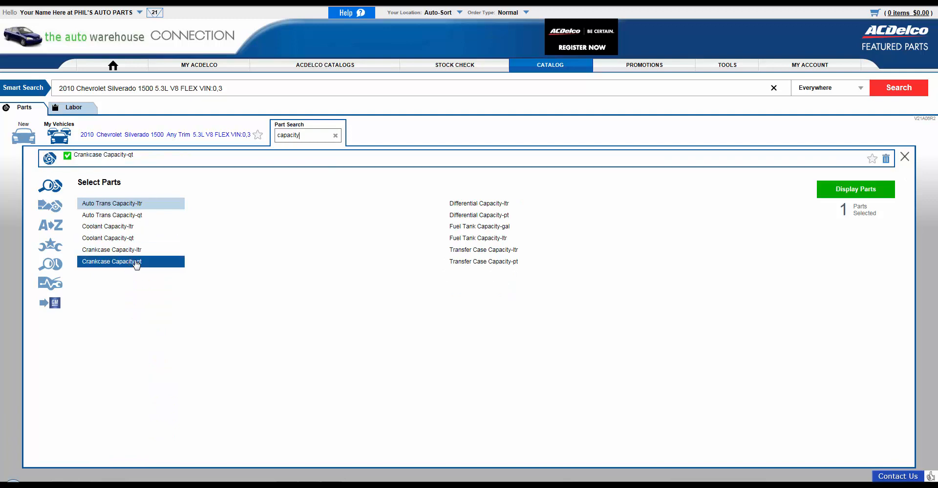
left_click(855, 189)
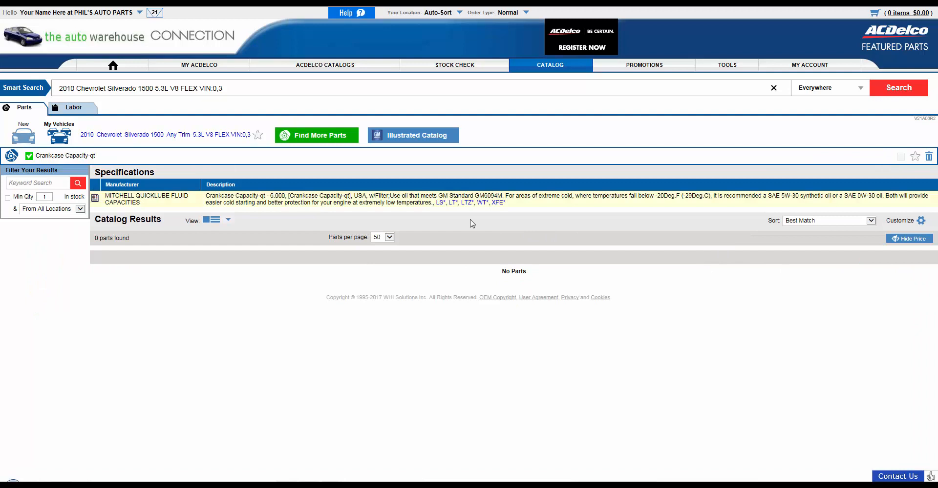
mouse_move(930, 157)
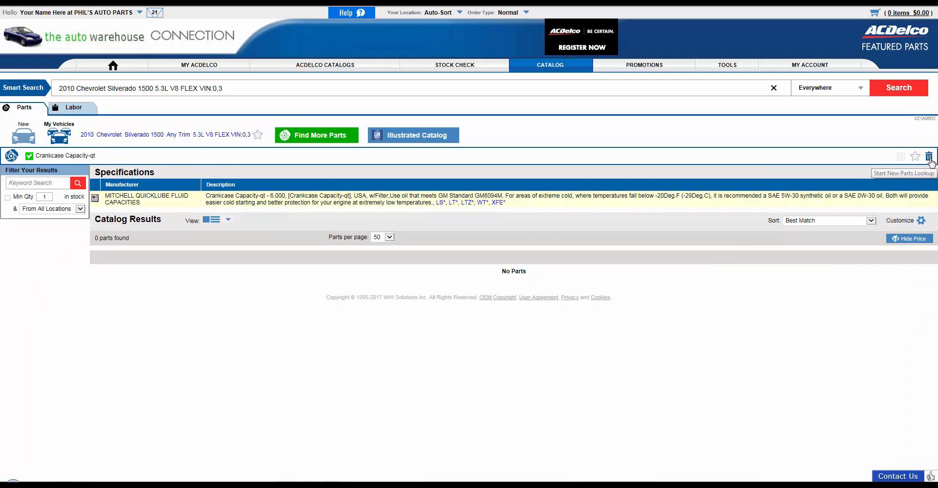
Clear the lookup and display Engine Oil Viscosity (5W-30) from the A-Z parts list under E
left_click(316, 134)
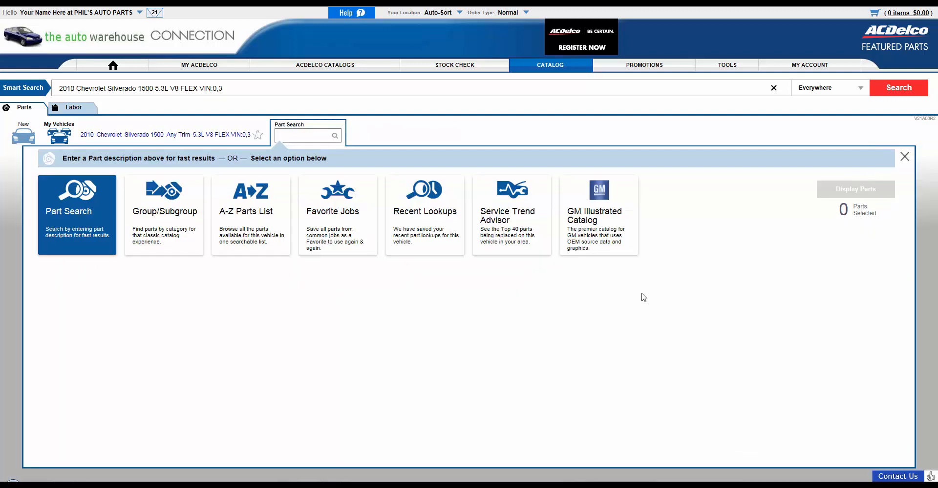
mouse_move(250, 219)
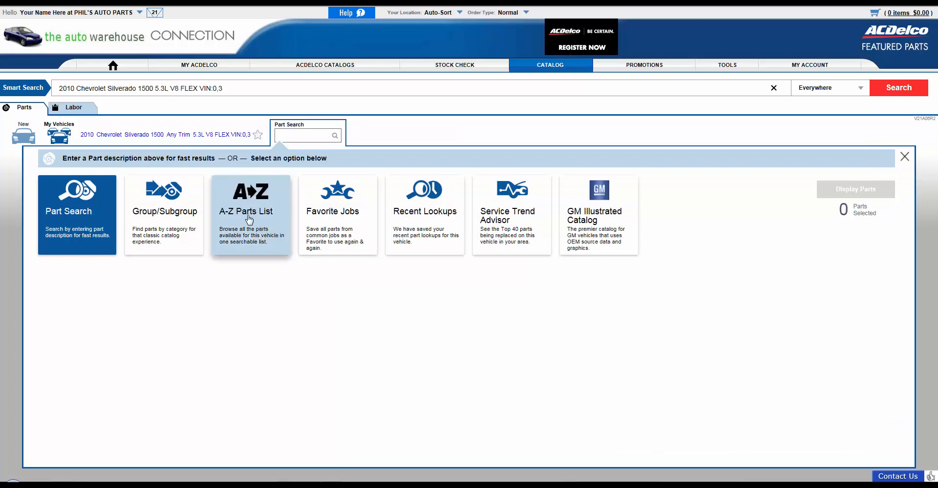
left_click(250, 213)
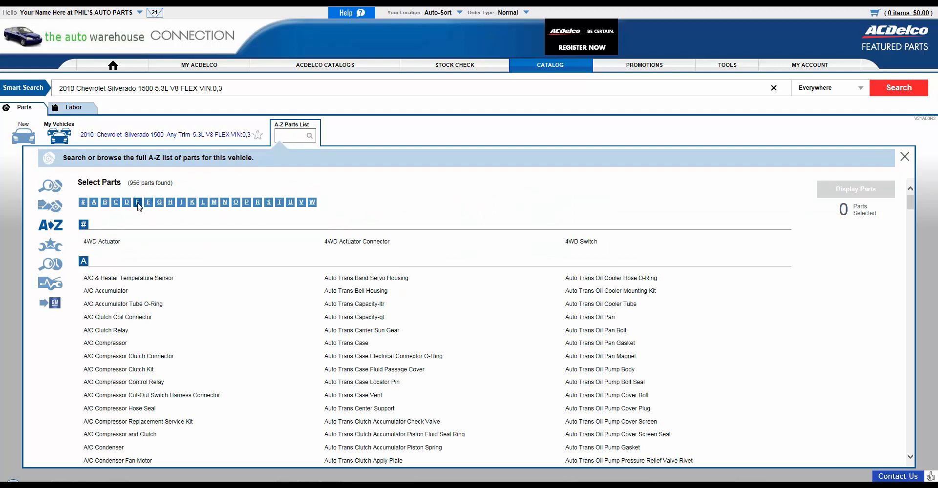
left_click(136, 202)
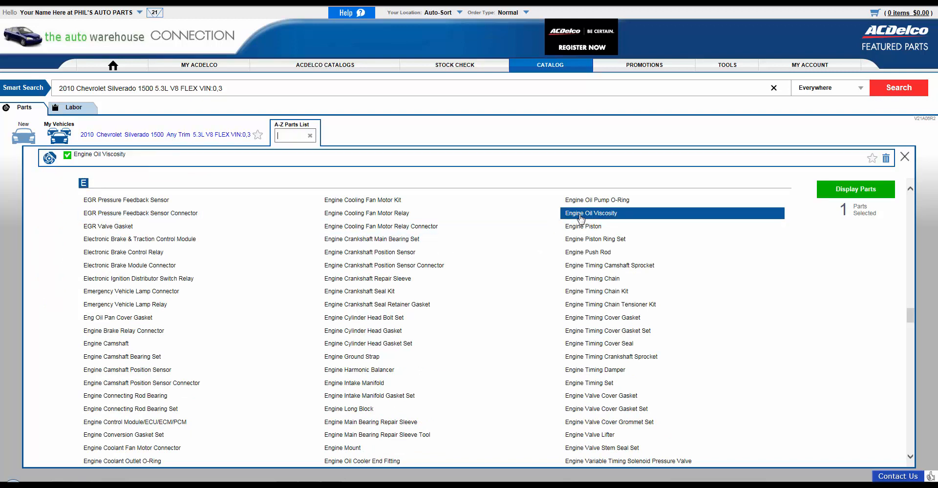
left_click(855, 190)
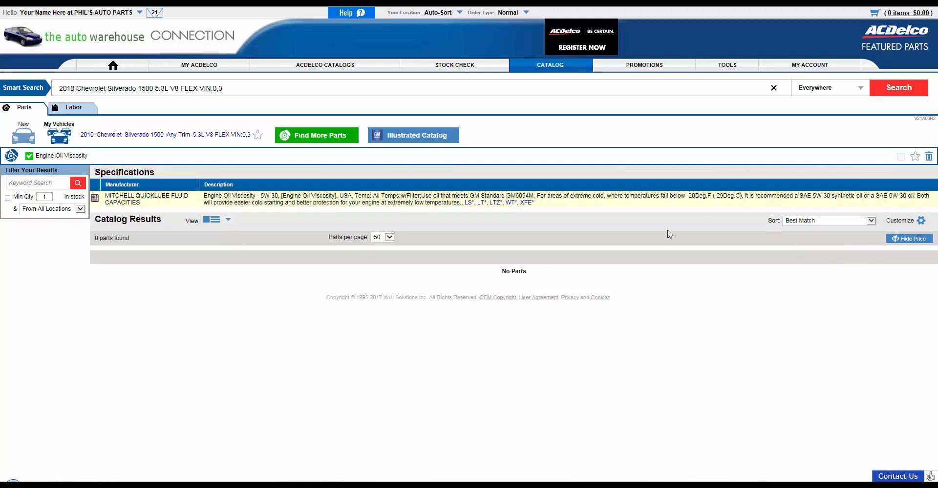
mouse_move(929, 156)
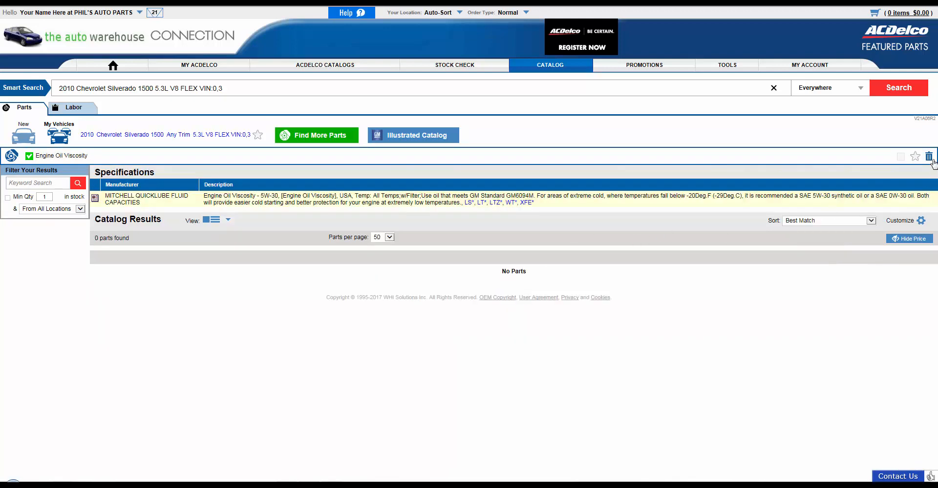
Pull up Engine Oil Viscosity via Smart Search 'vi', then clear the results
left_click(316, 135)
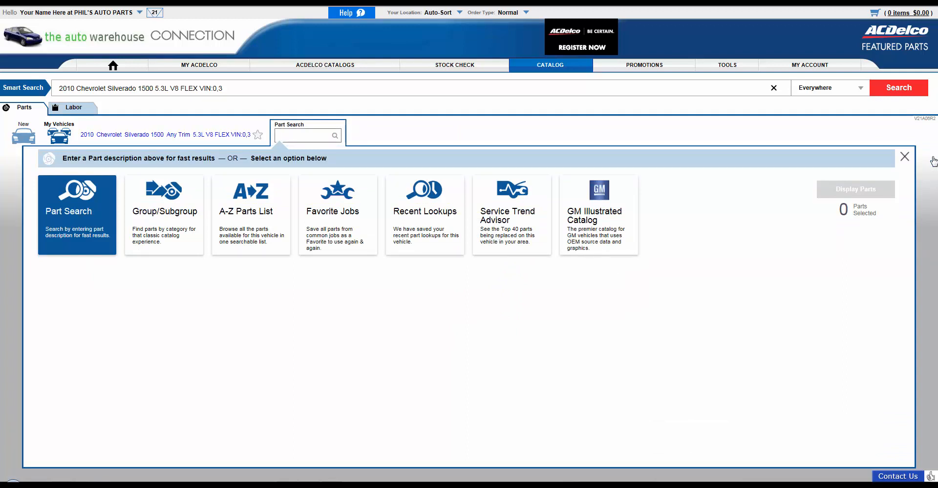
mouse_move(237, 90)
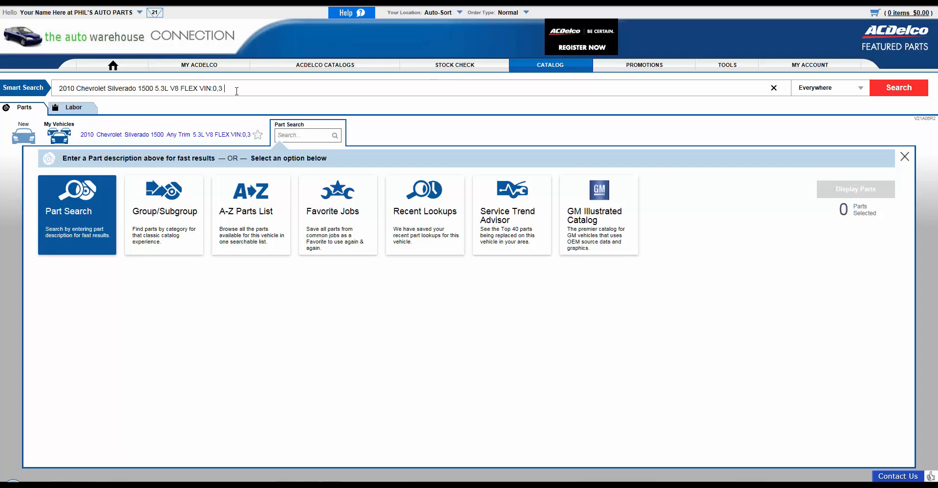
type("viscosity")
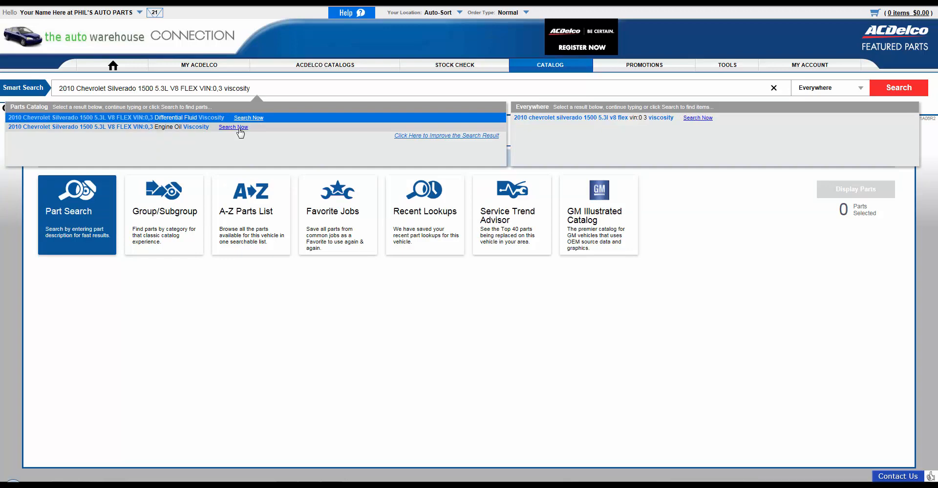
left_click(232, 127)
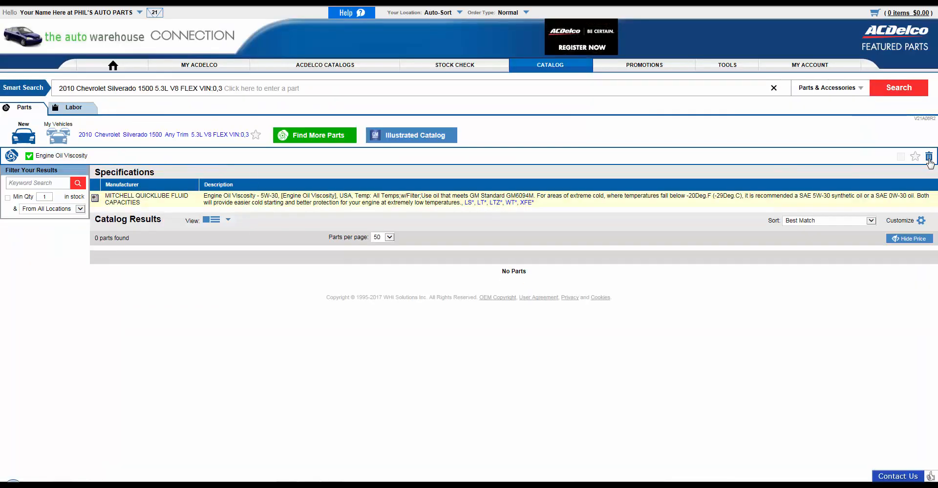
left_click(314, 135)
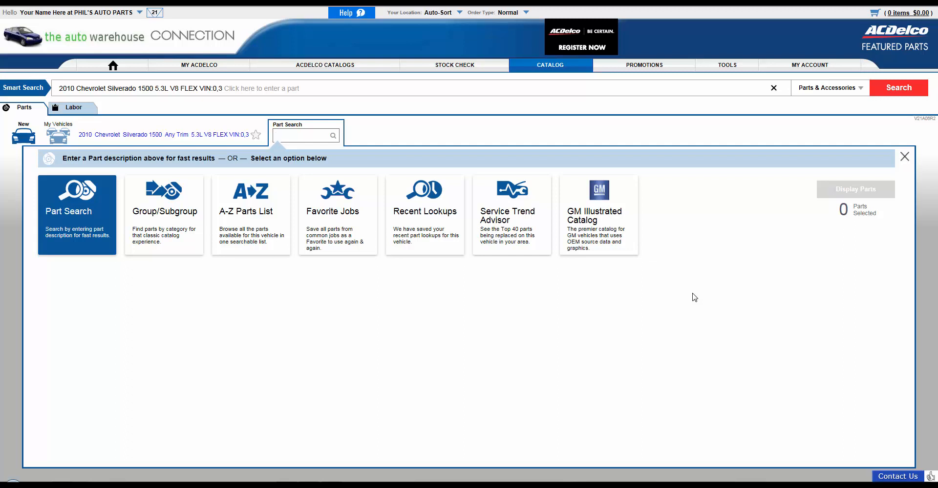
Select all part types in the saved Oil change favorite job and display parts
left_click(302, 136)
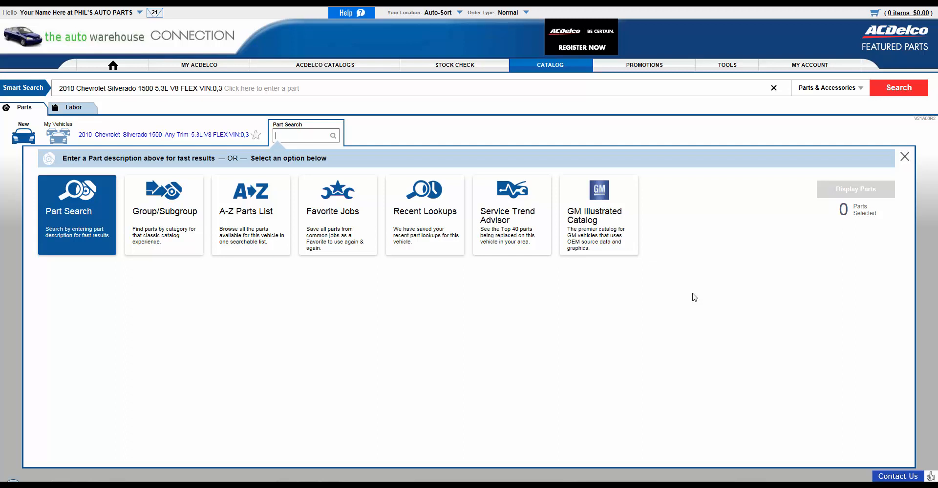
mouse_move(337, 233)
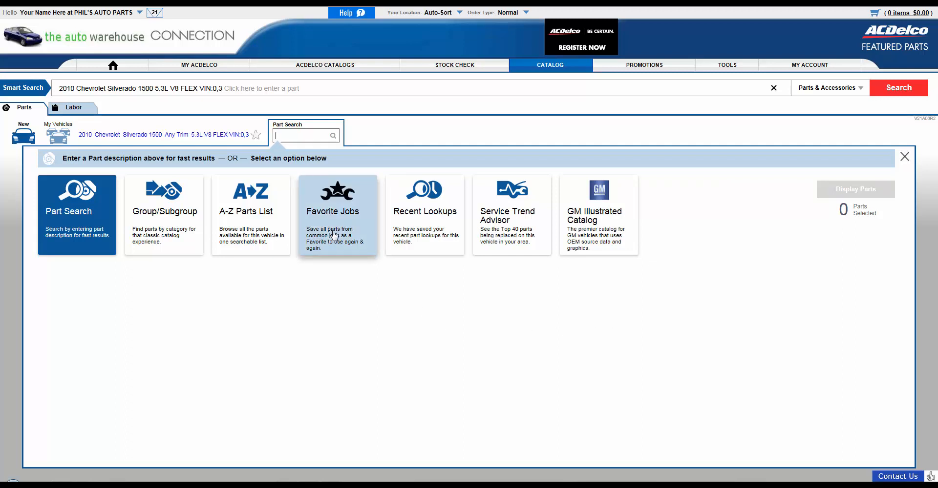
left_click(338, 203)
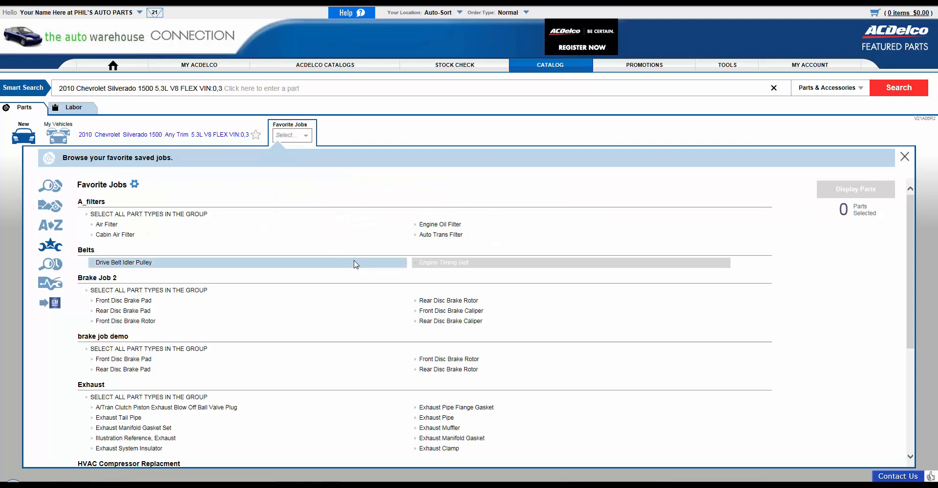
scroll("down", 3)
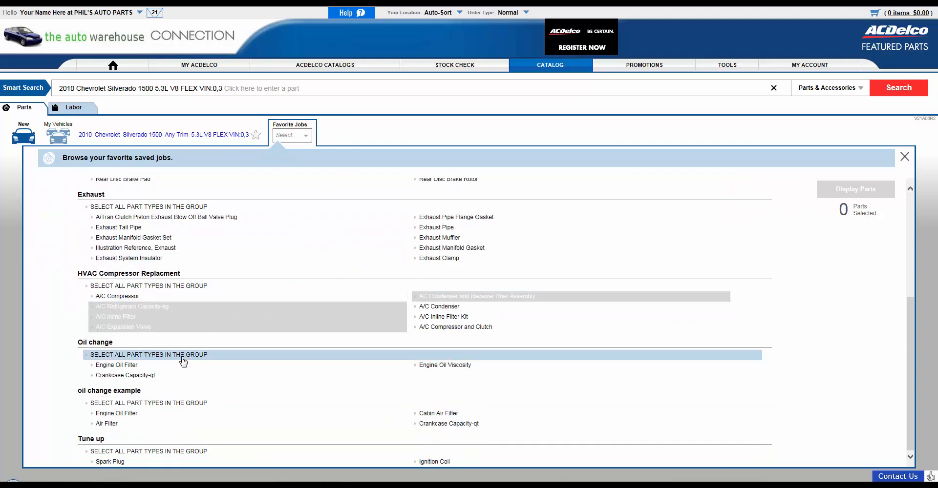
left_click(148, 355)
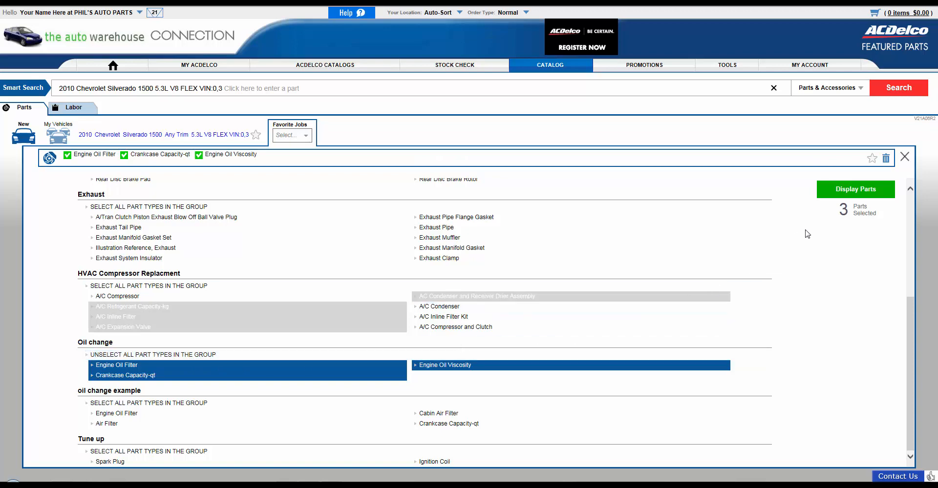
left_click(854, 189)
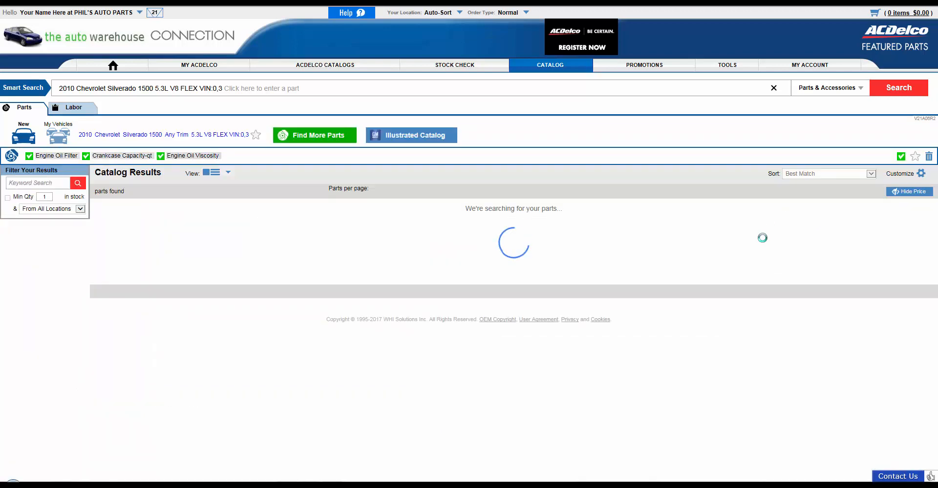